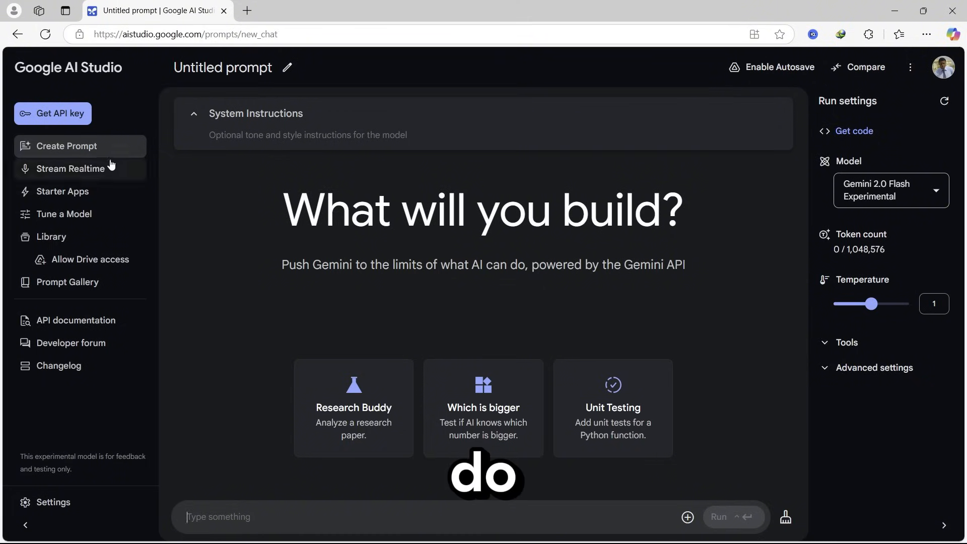
pyautogui.moveTo(378, 180)
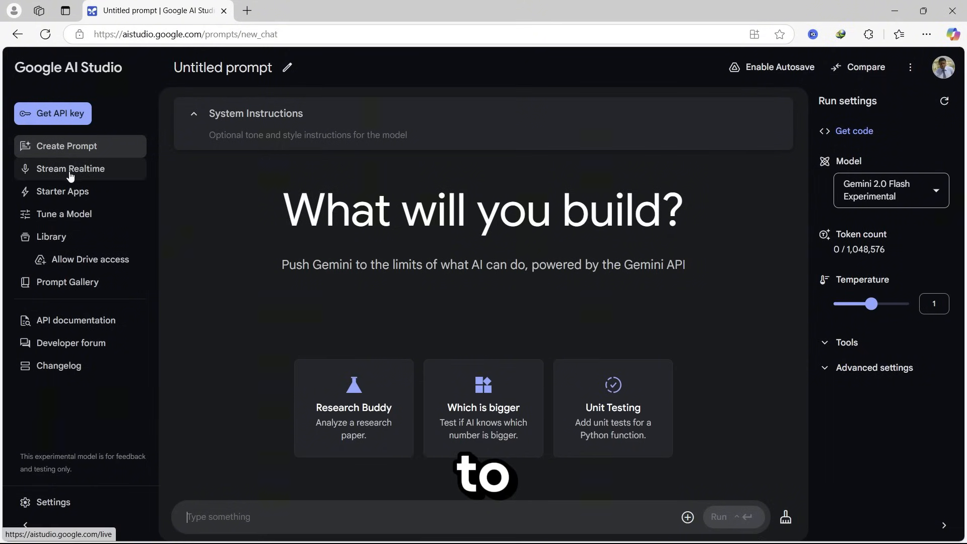
# Go to the Stream Realtime page for a live conversation with Gemini.
pyautogui.click(71, 168)
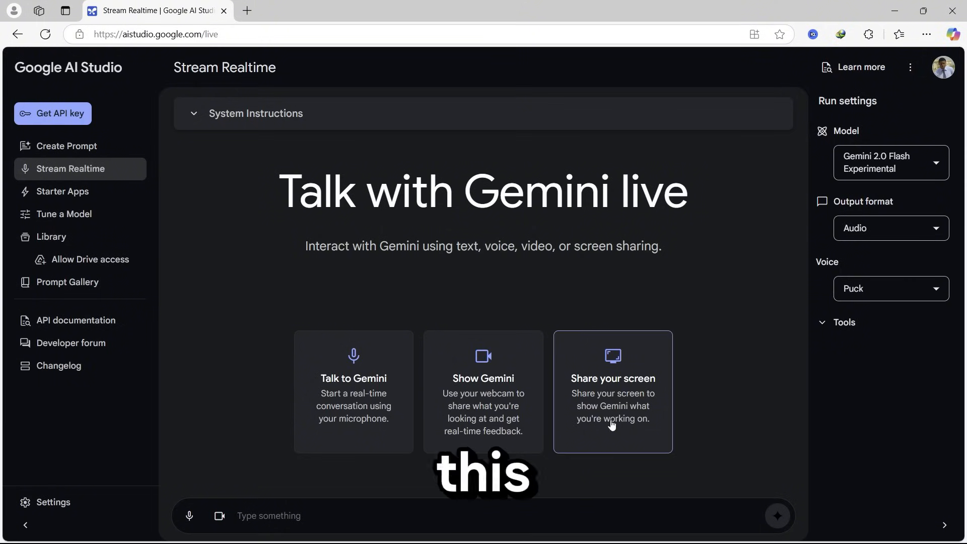
pyautogui.moveTo(644, 381)
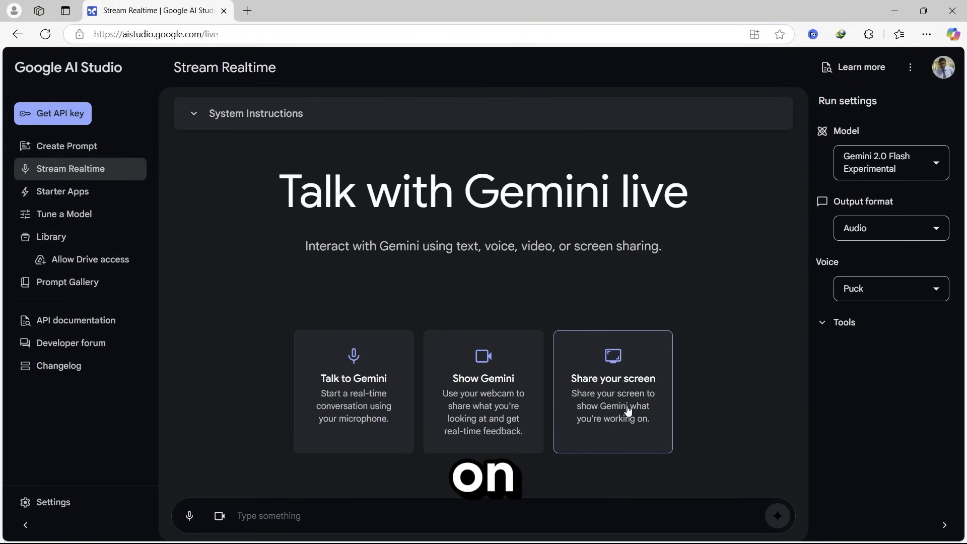
# Share the entire screen with Gemini so it can see the Blender window.
pyautogui.click(611, 390)
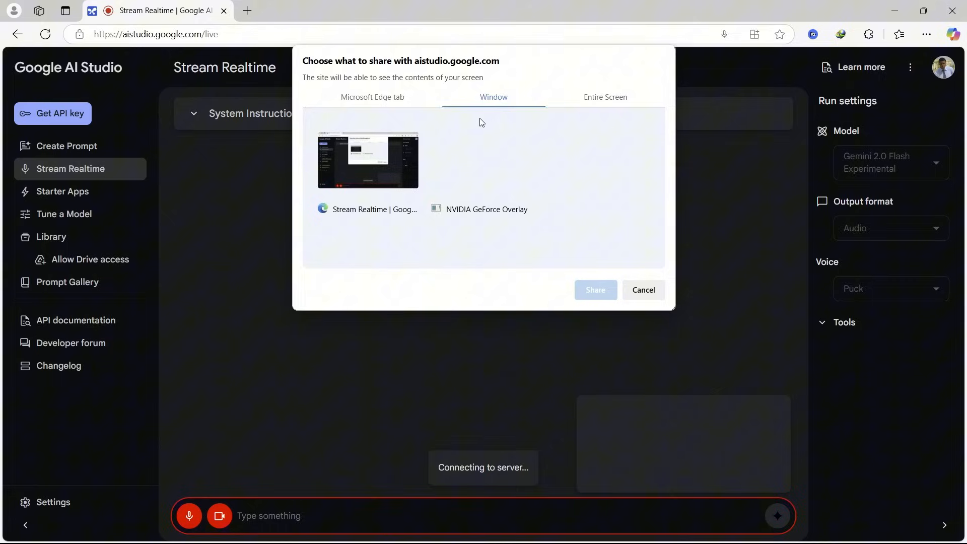
pyautogui.click(604, 97)
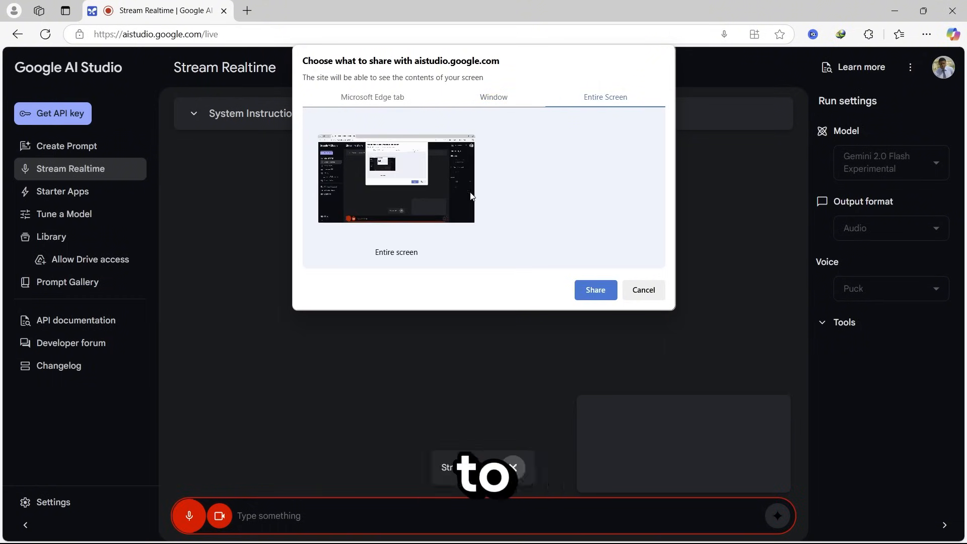
pyautogui.click(395, 179)
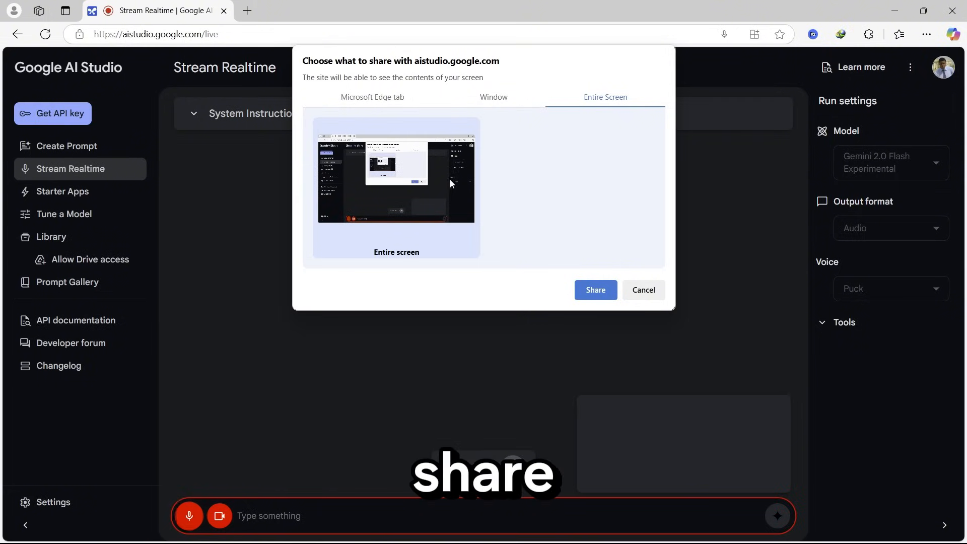
pyautogui.click(594, 290)
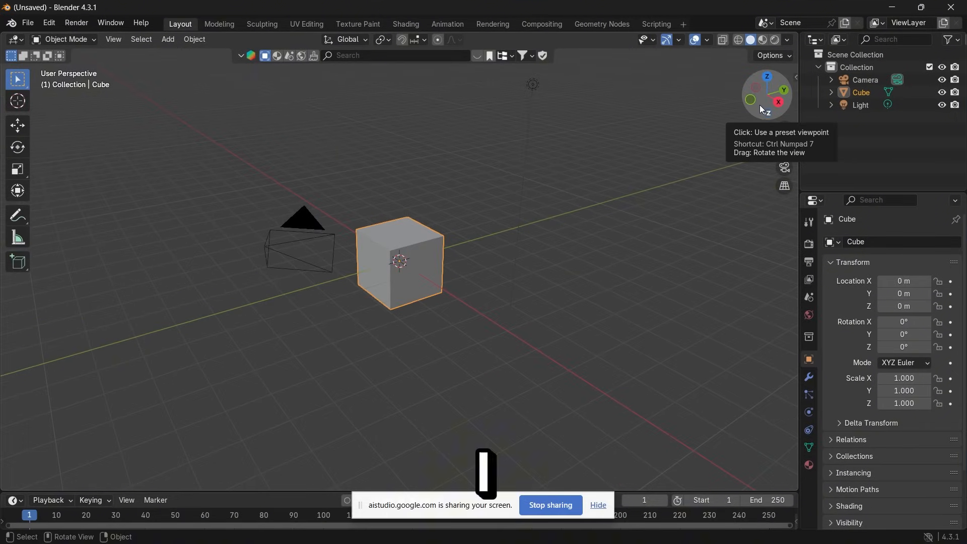
# Select the default cube and delete it, leaving only the camera and light.
pyautogui.moveTo(768, 93); pyautogui.dragTo(758, 110)
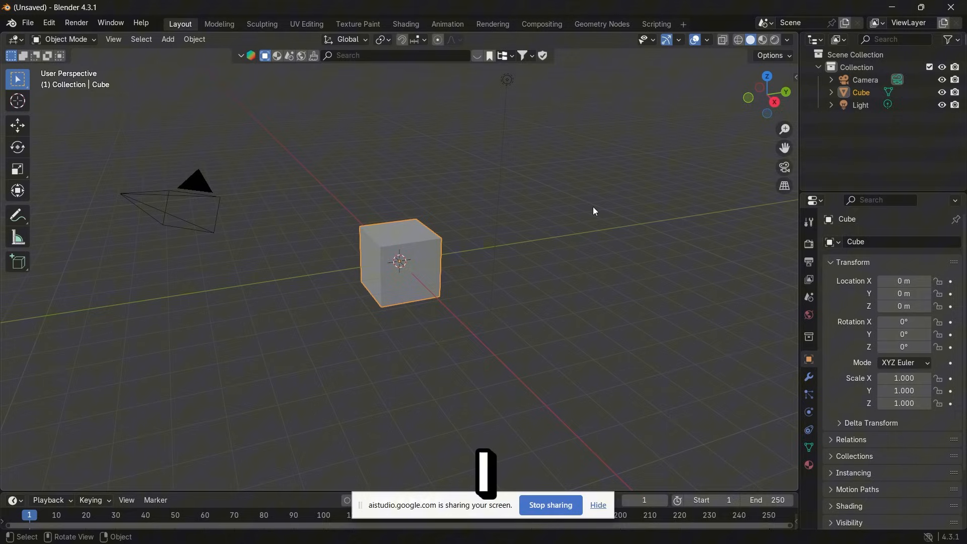
pyautogui.moveTo(583, 215)
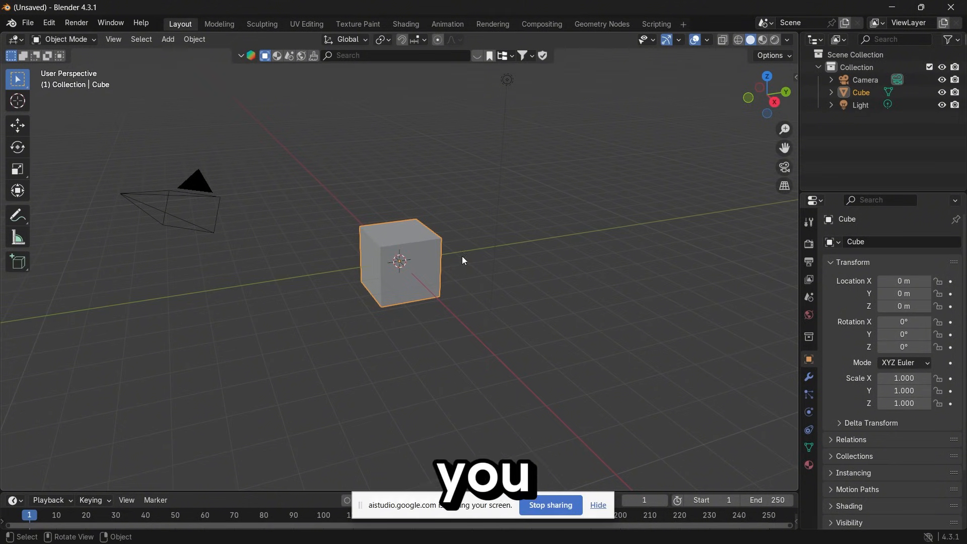
pyautogui.click(465, 278)
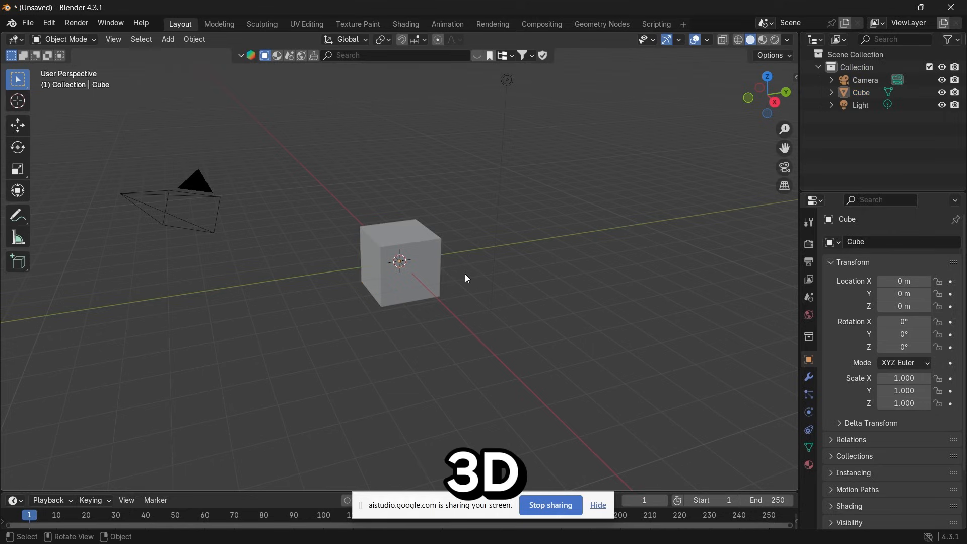
pyautogui.click(400, 262)
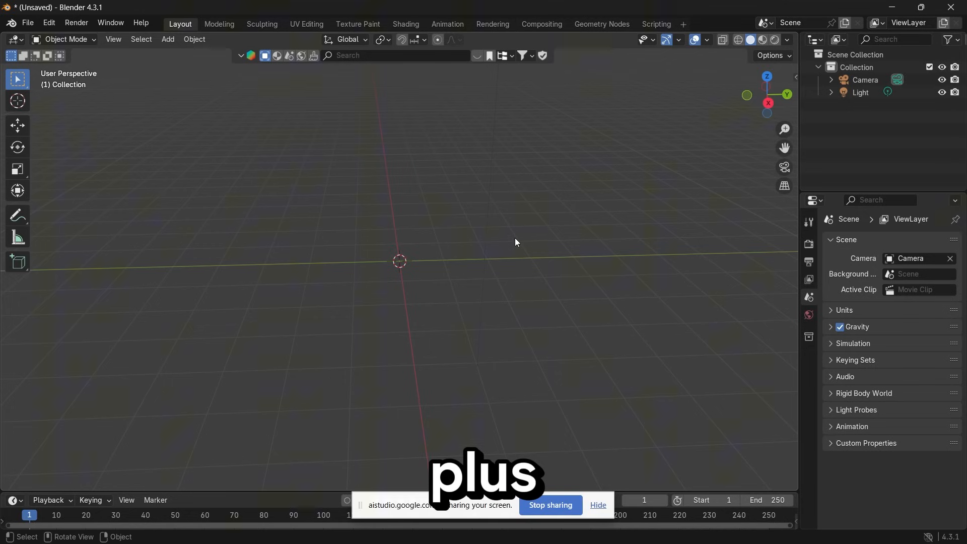
# Add a mesh plane at the world origin from the Add > Mesh menu.
pyautogui.click(167, 39)
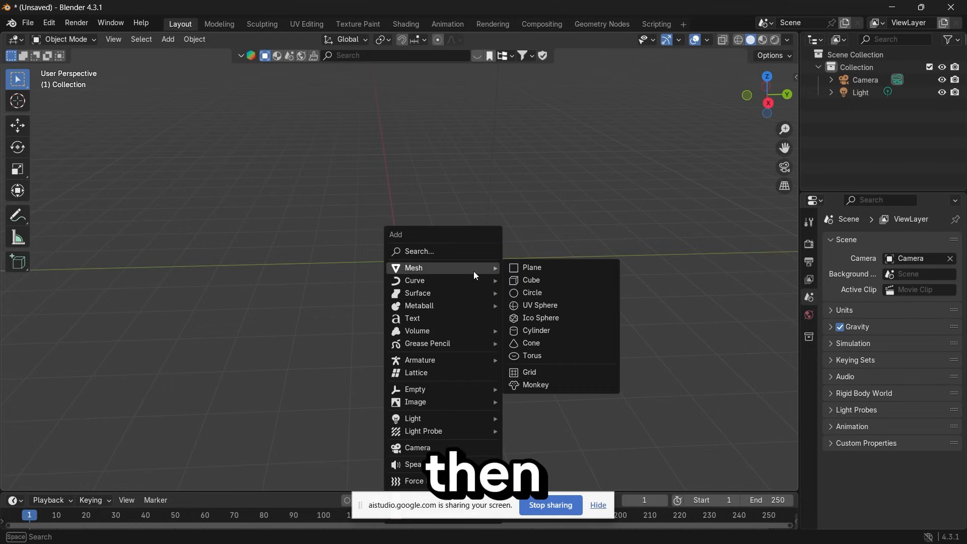
pyautogui.click(531, 267)
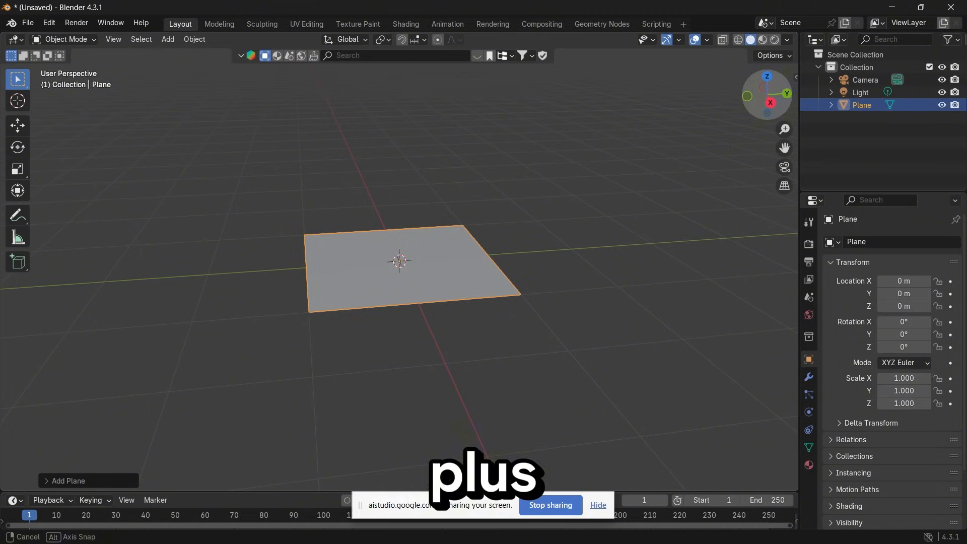
# Add a mesh torus at the origin, centred on the plane, as the donut base.
pyautogui.click(168, 39)
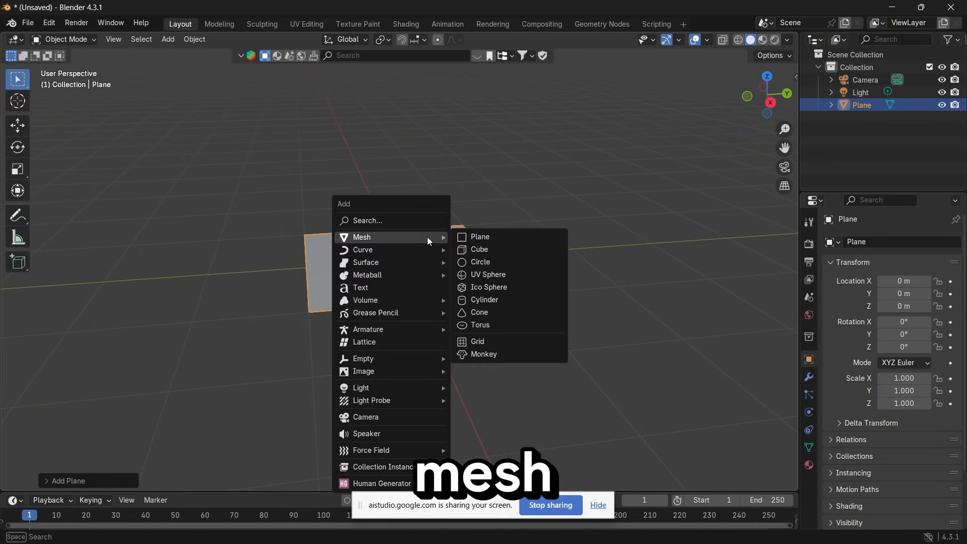
pyautogui.moveTo(478, 312)
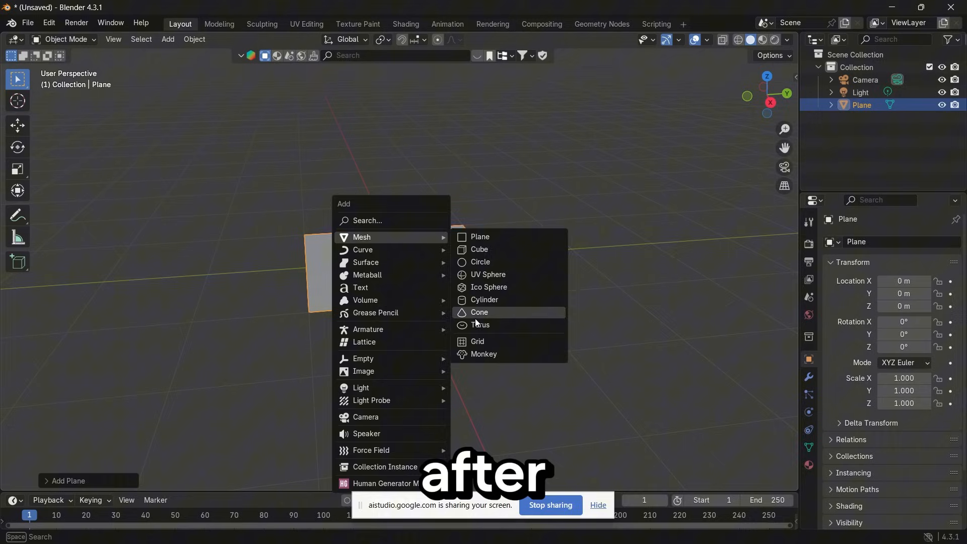
pyautogui.click(481, 325)
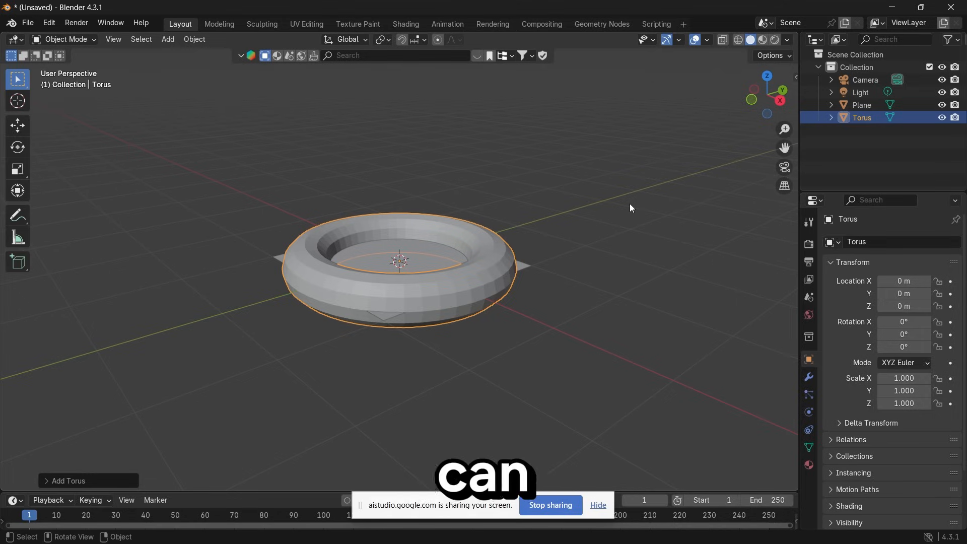
pyautogui.moveTo(726, 115)
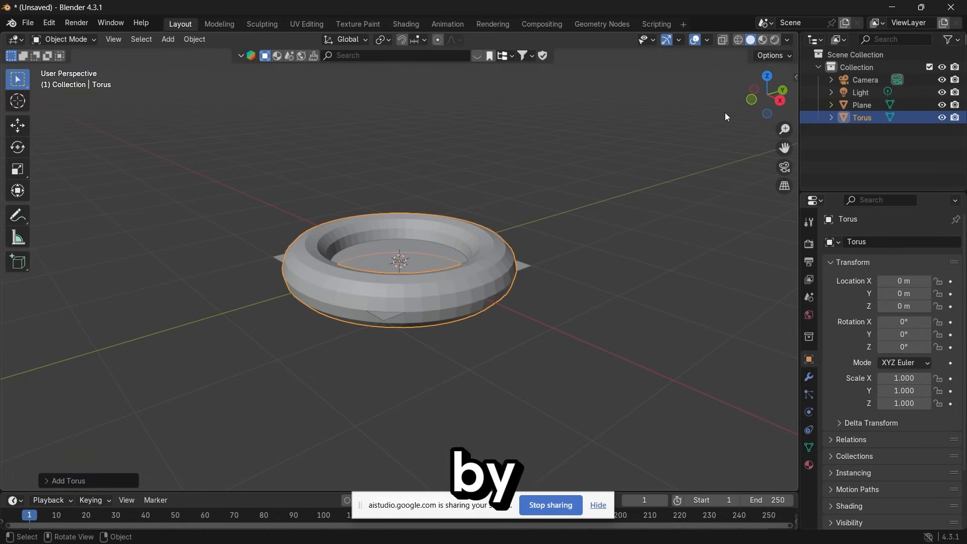
pyautogui.moveTo(324, 209)
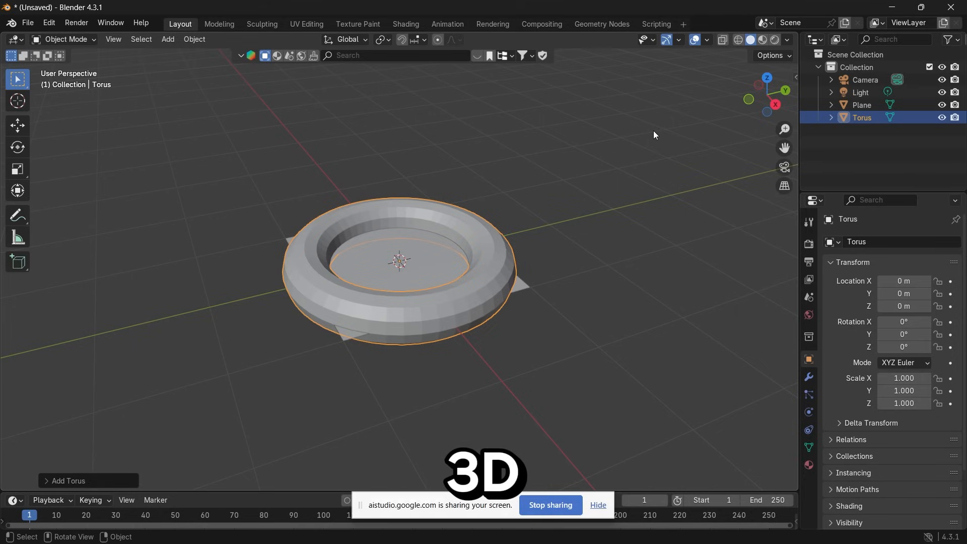
pyautogui.moveTo(25, 139)
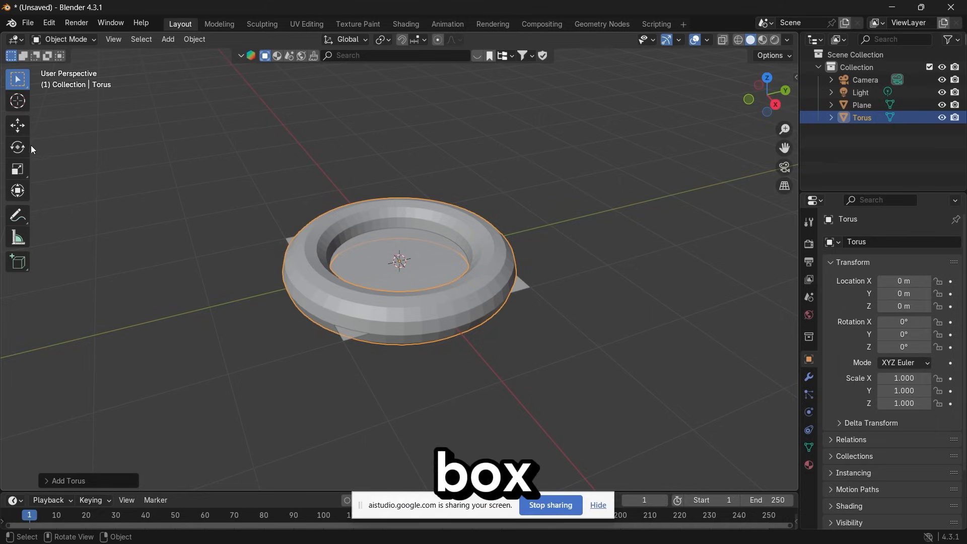
pyautogui.moveTo(17, 147)
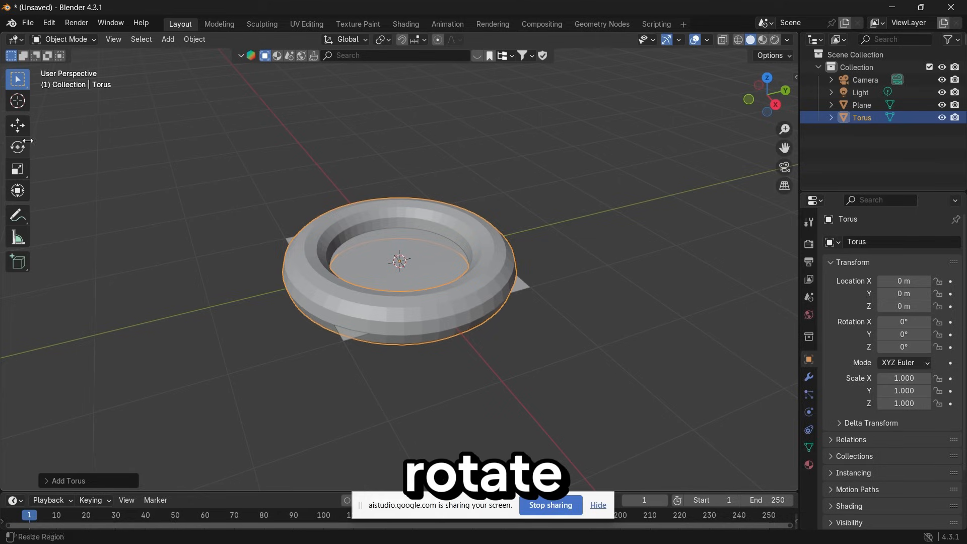
pyautogui.moveTo(17, 147)
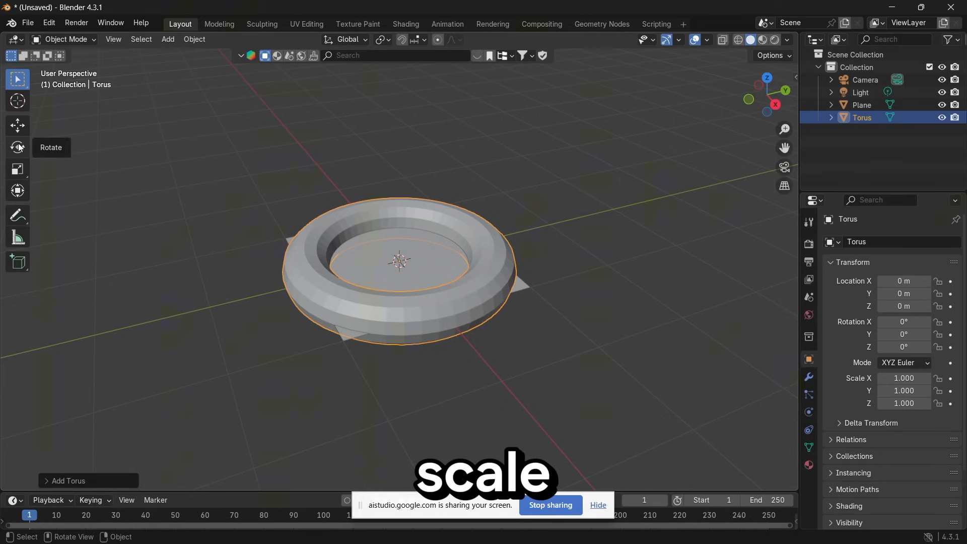
pyautogui.moveTo(18, 147)
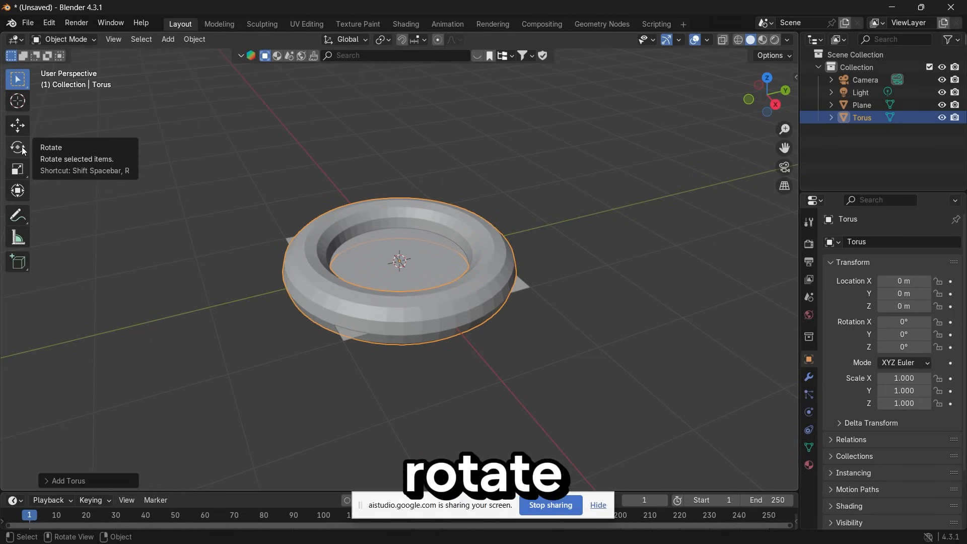
# Rotate the scaled-down torus about 27° around Z so it sits on the plane.
pyautogui.click(17, 147)
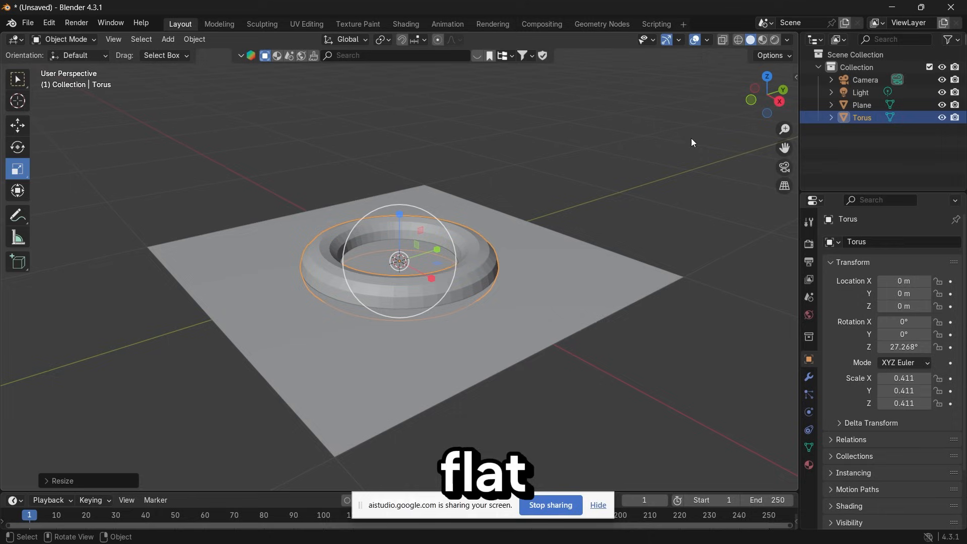
pyautogui.moveTo(476, 227)
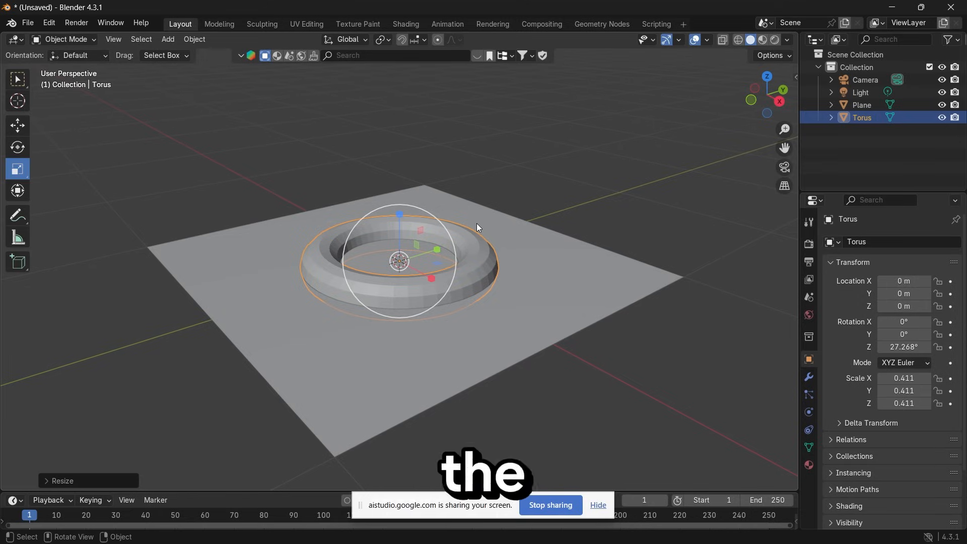
pyautogui.moveTo(431, 281)
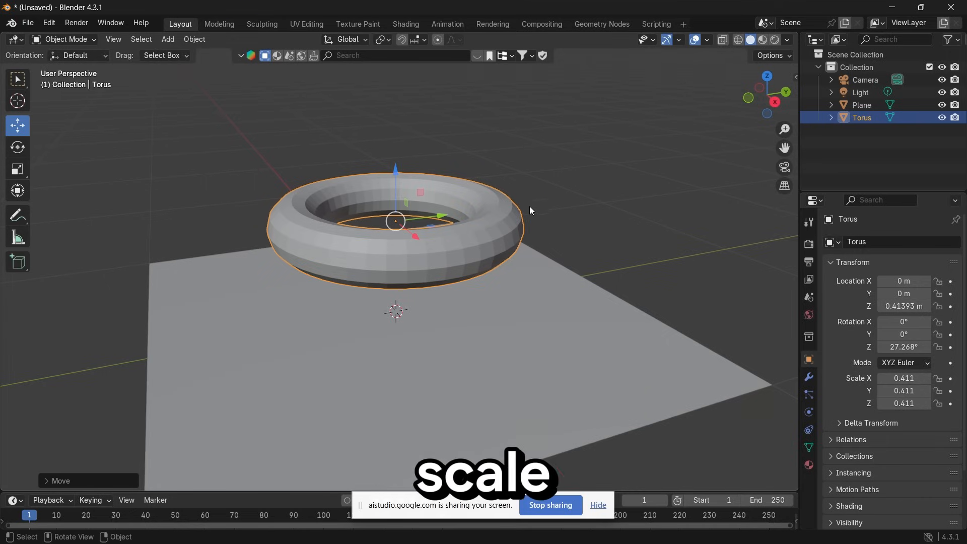
# Scale the torus up to roughly 0.54 × 0.54 × 0.67 for a thicker donut.
pyautogui.click(17, 169)
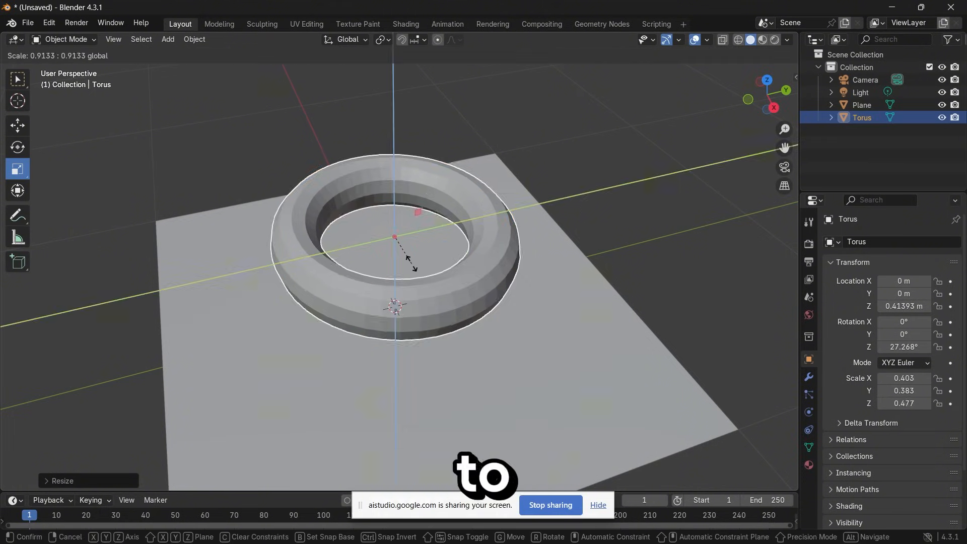
pyautogui.moveTo(404, 255); pyautogui.dragTo(419, 261)
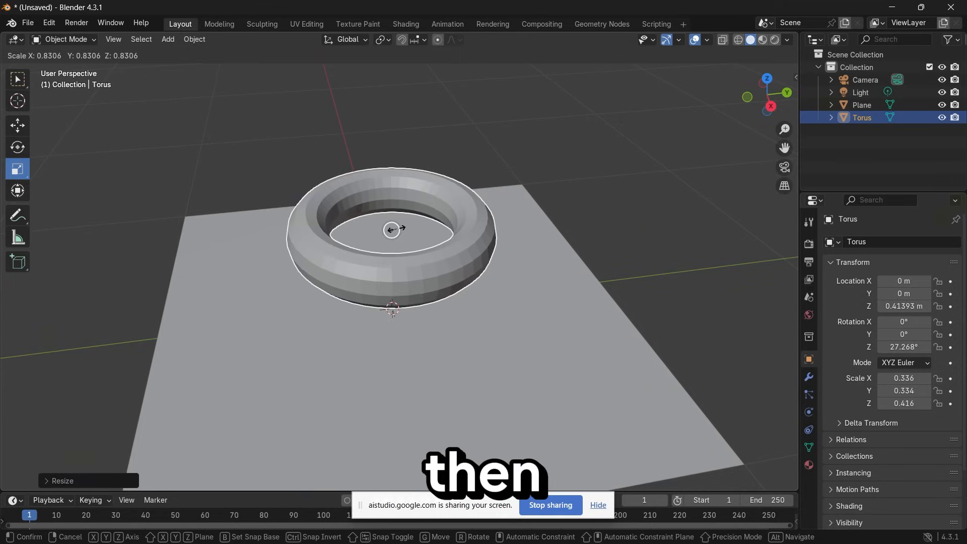
pyautogui.moveTo(390, 229); pyautogui.dragTo(398, 229)
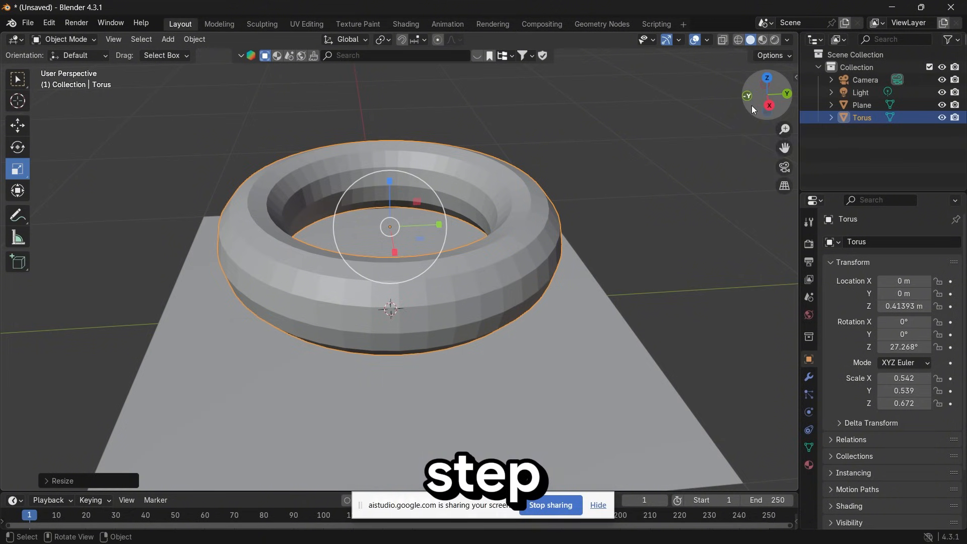
pyautogui.moveTo(787, 105)
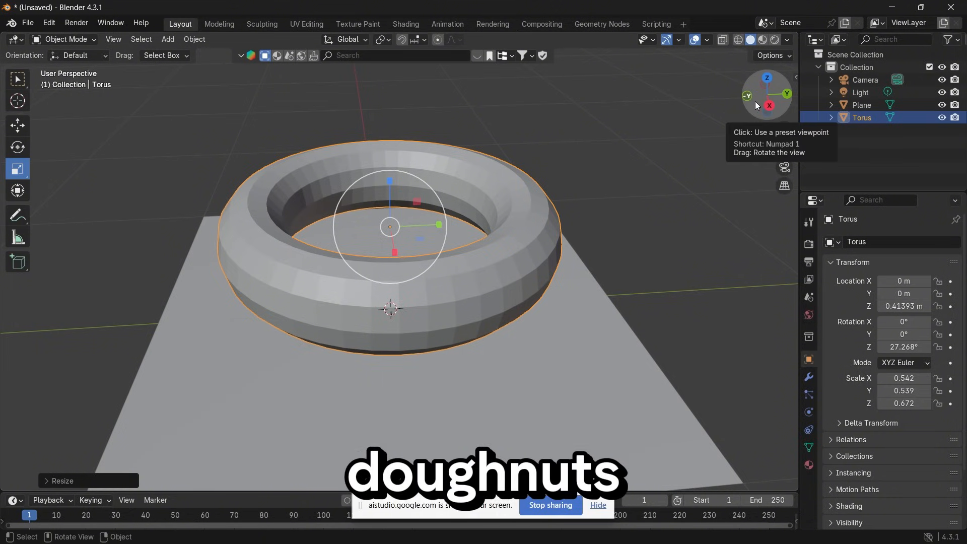
pyautogui.moveTo(768, 105); pyautogui.dragTo(761, 106)
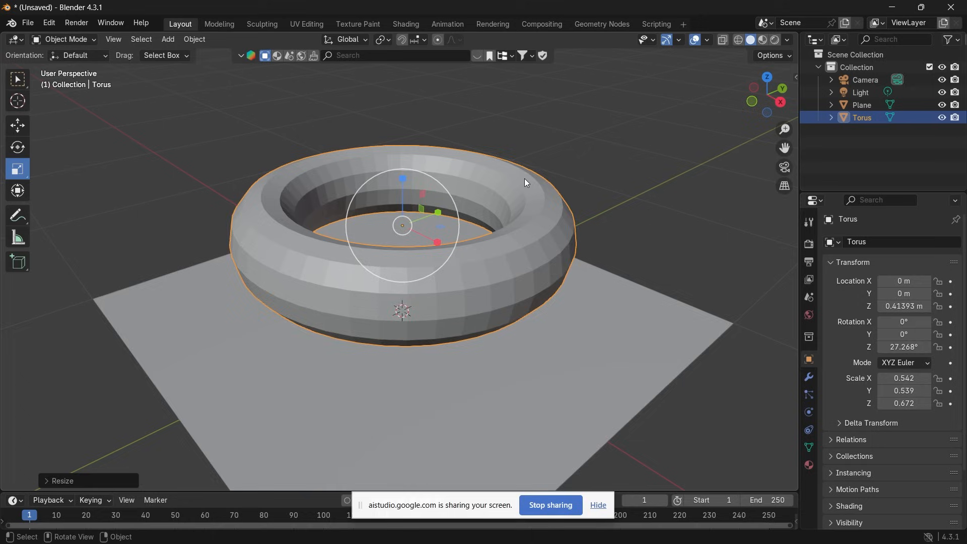
pyautogui.moveTo(525, 183); pyautogui.dragTo(581, 205)
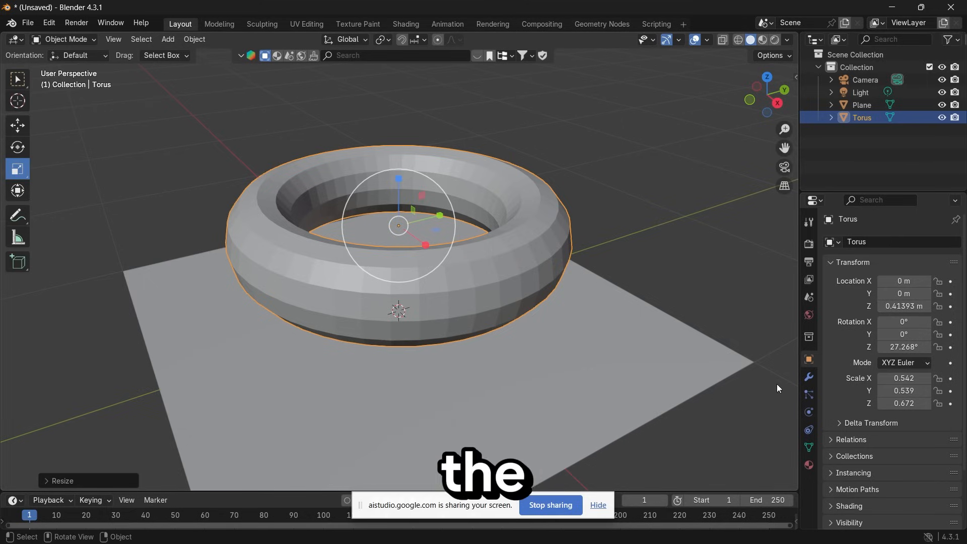
# Add a Subdivision Surface modifier to the torus at viewport 1, render 2.
pyautogui.click(809, 376)
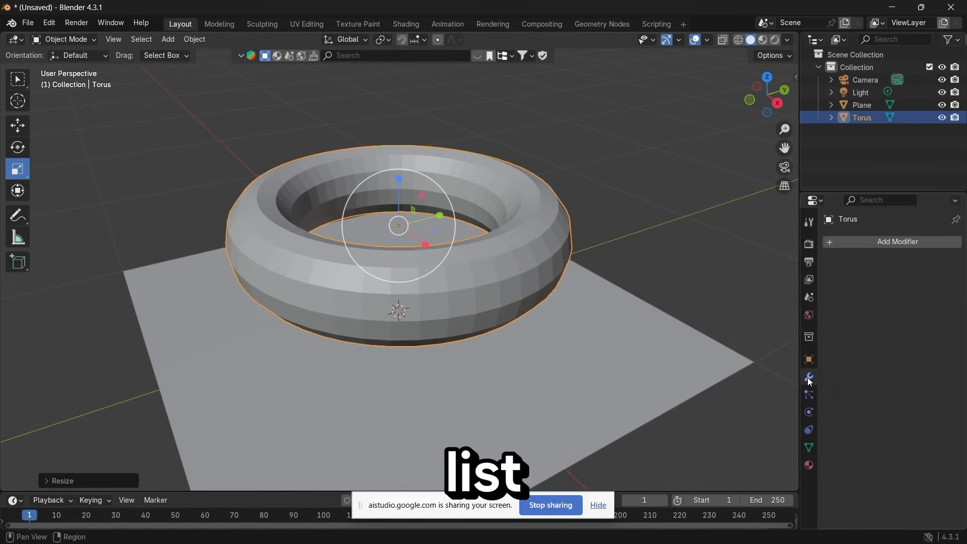
pyautogui.click(897, 241)
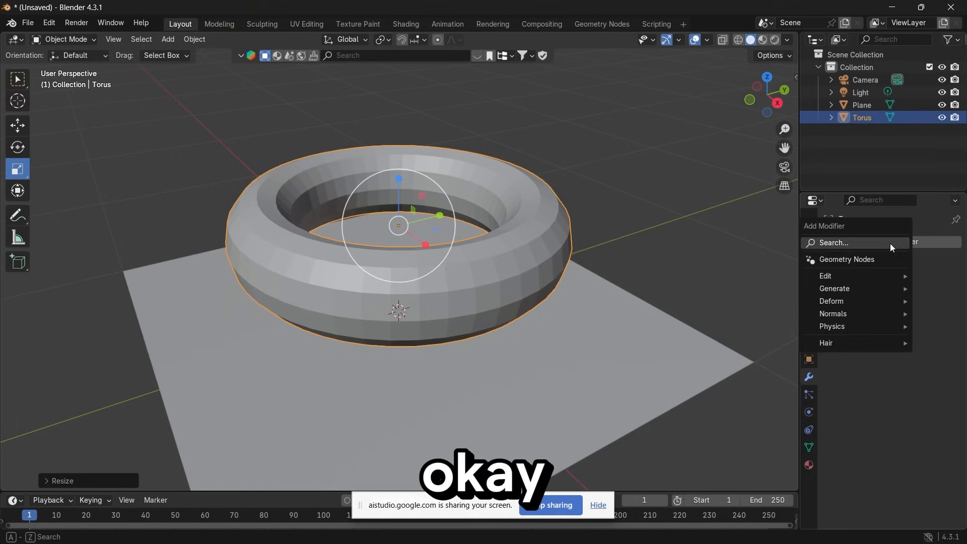
pyautogui.moveTo(847, 259)
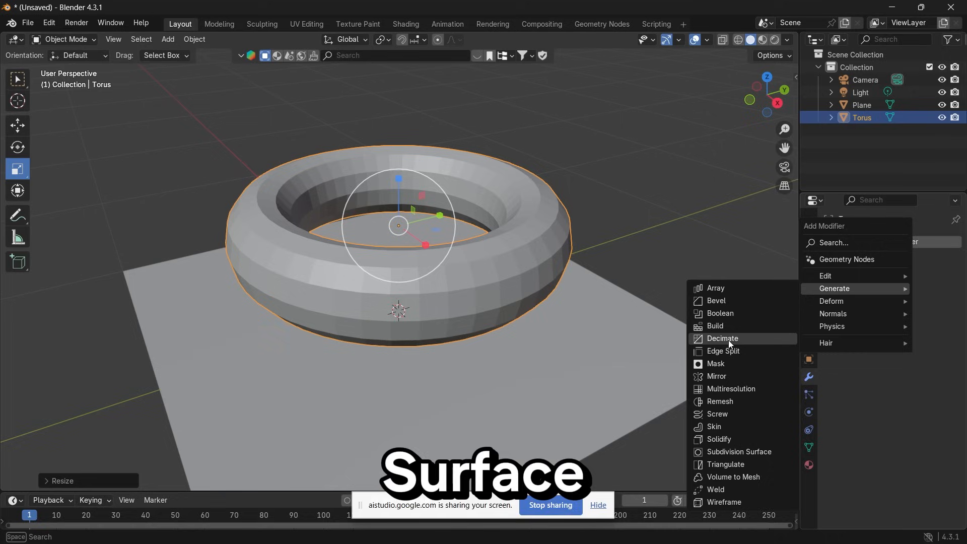
pyautogui.click(738, 452)
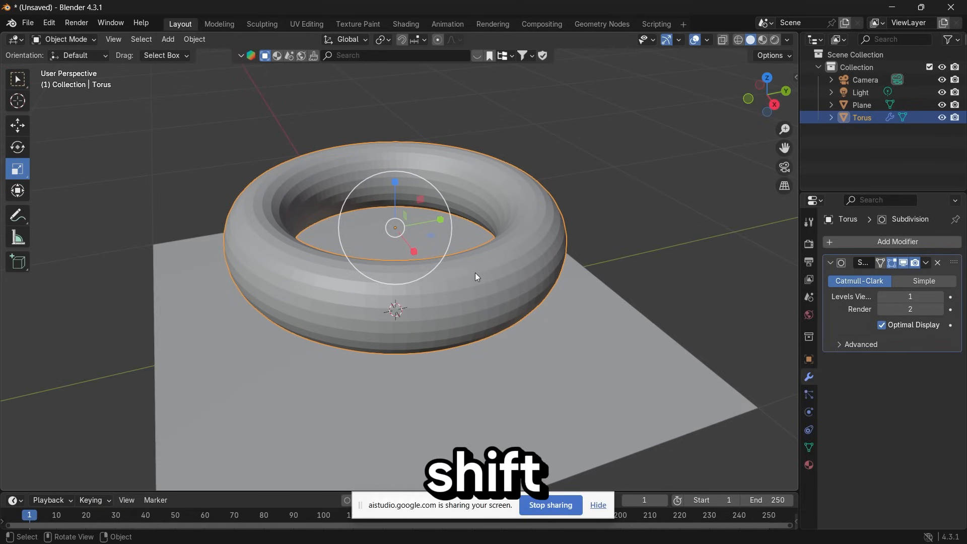
# Duplicate the torus as Torus.001 in place and shrink the copy slightly as icing.
pyautogui.press('shift+d')
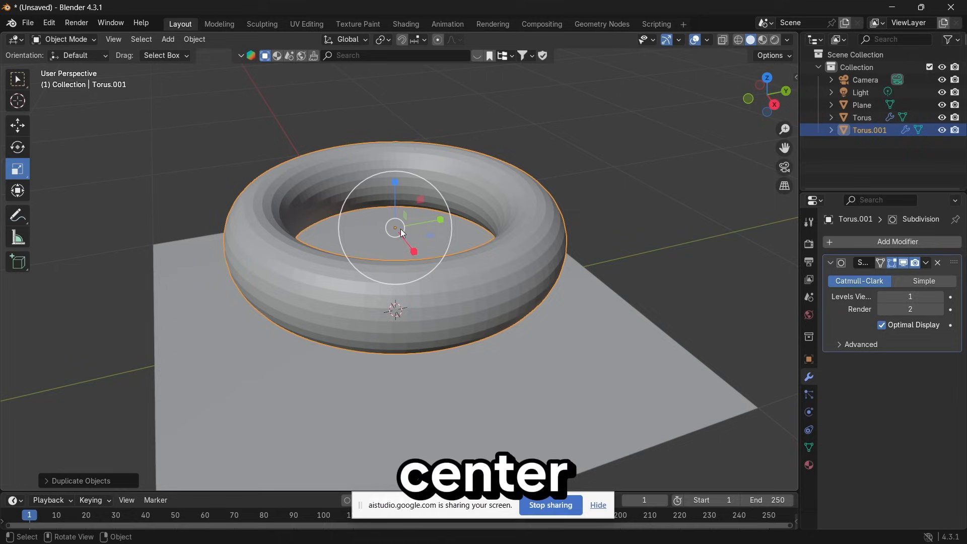
pyautogui.press('s')
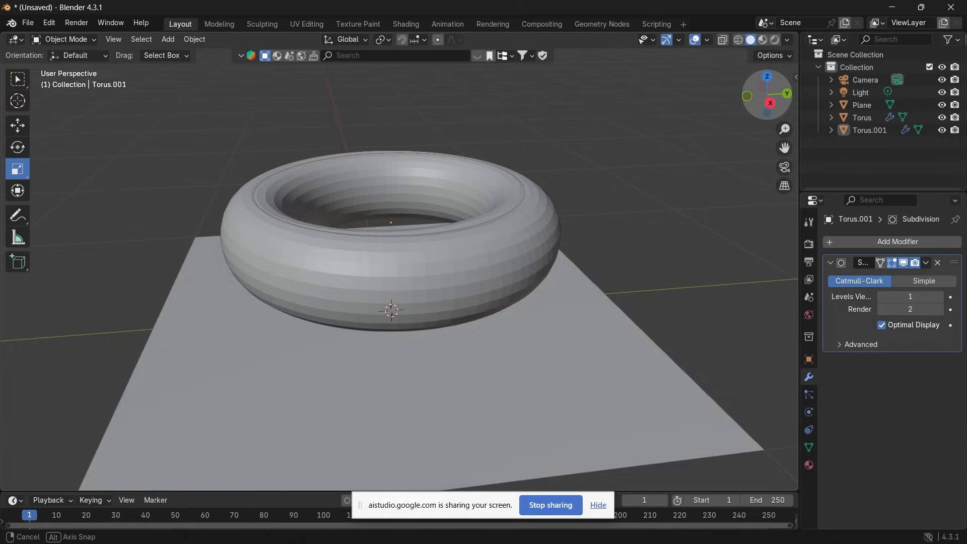
pyautogui.moveTo(394, 247); pyautogui.dragTo(395, 296)
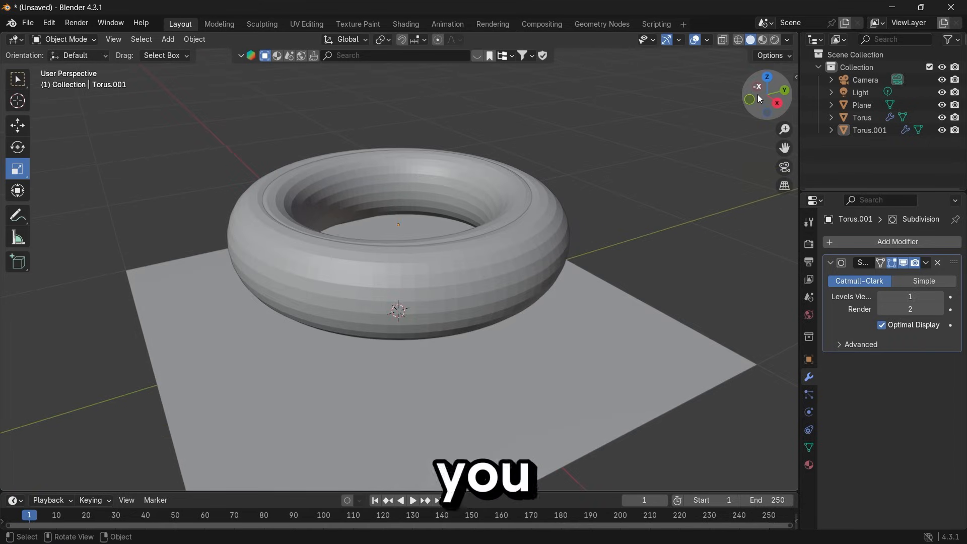
pyautogui.moveTo(758, 99)
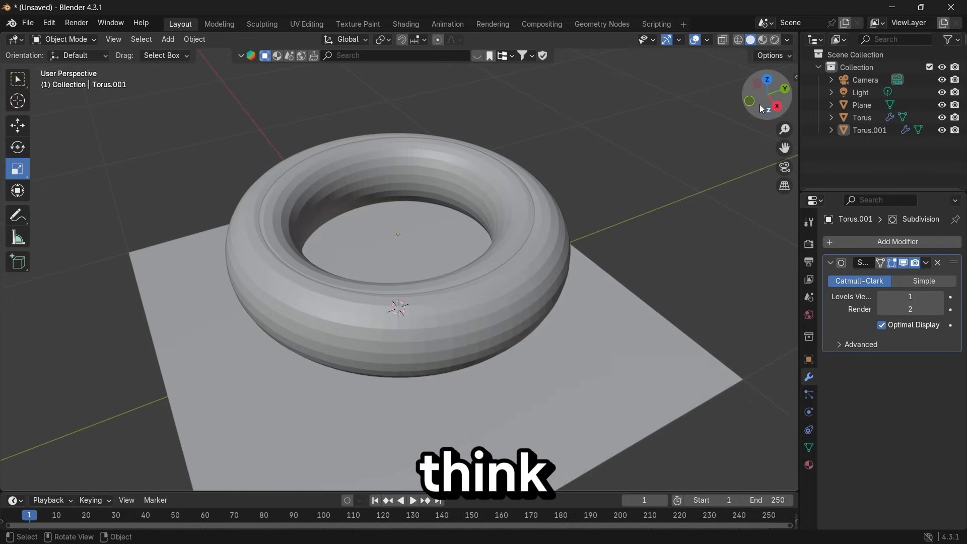
pyautogui.moveTo(766, 109)
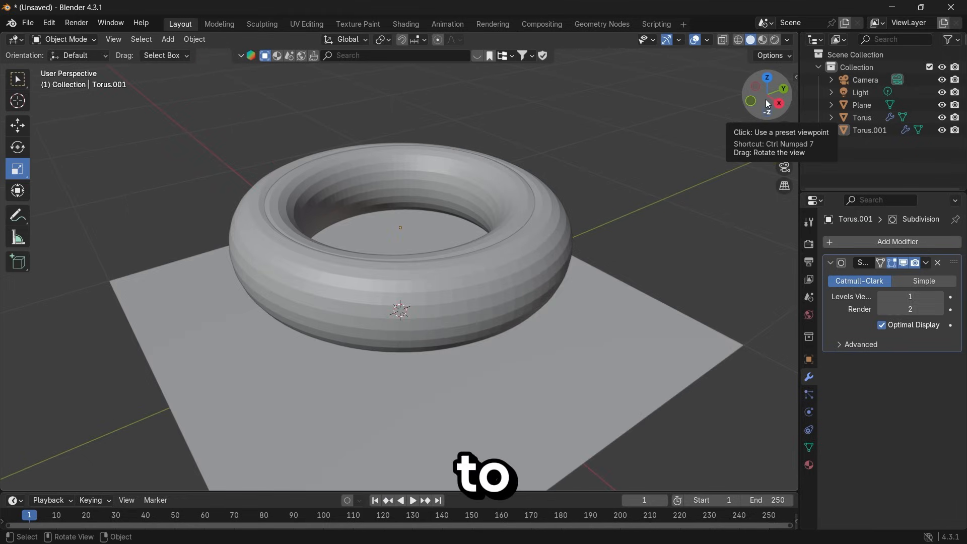
pyautogui.moveTo(766, 104); pyautogui.dragTo(766, 96)
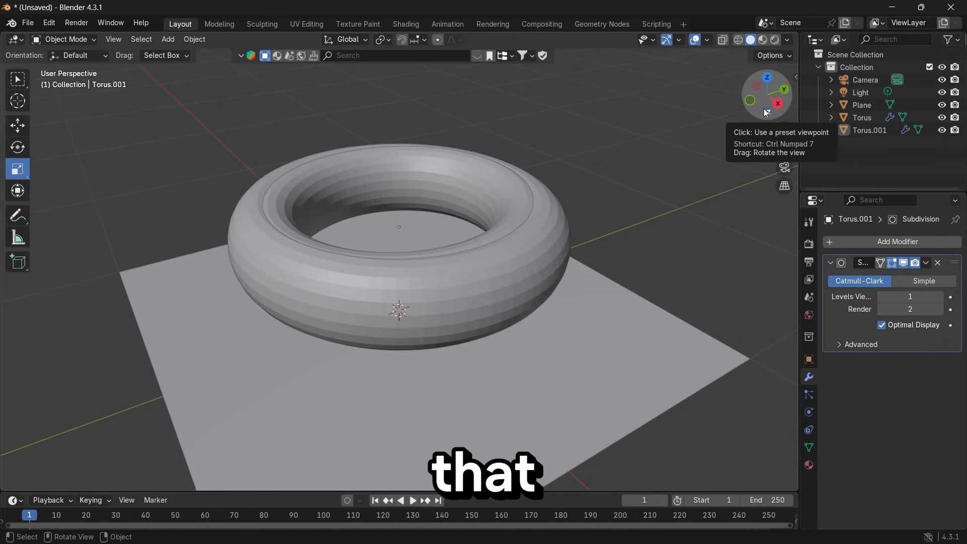
pyautogui.moveTo(809, 277)
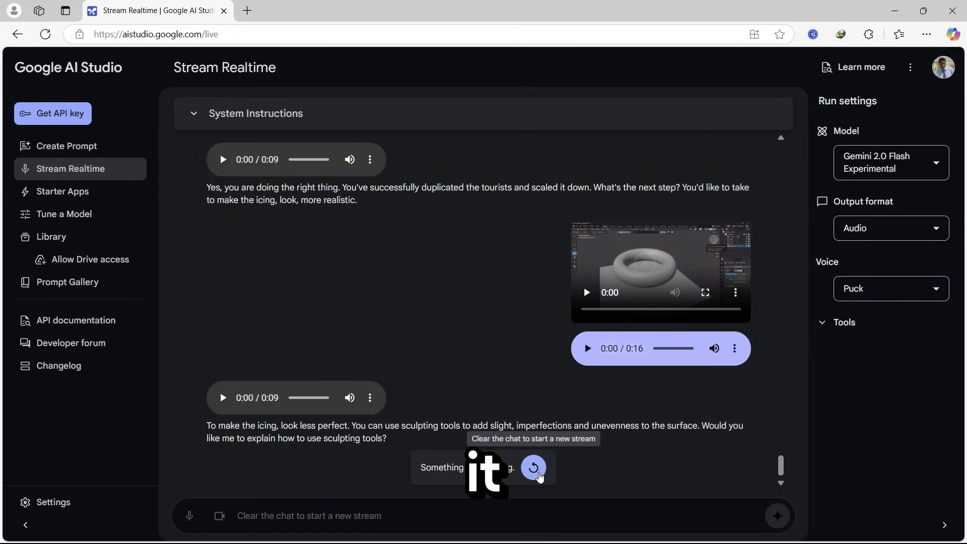
pyautogui.click(532, 467)
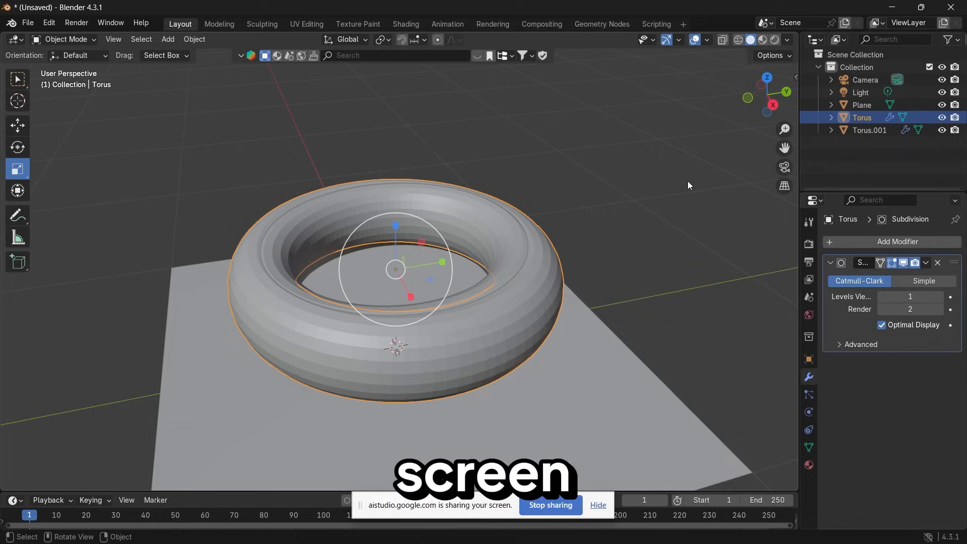
pyautogui.moveTo(674, 213)
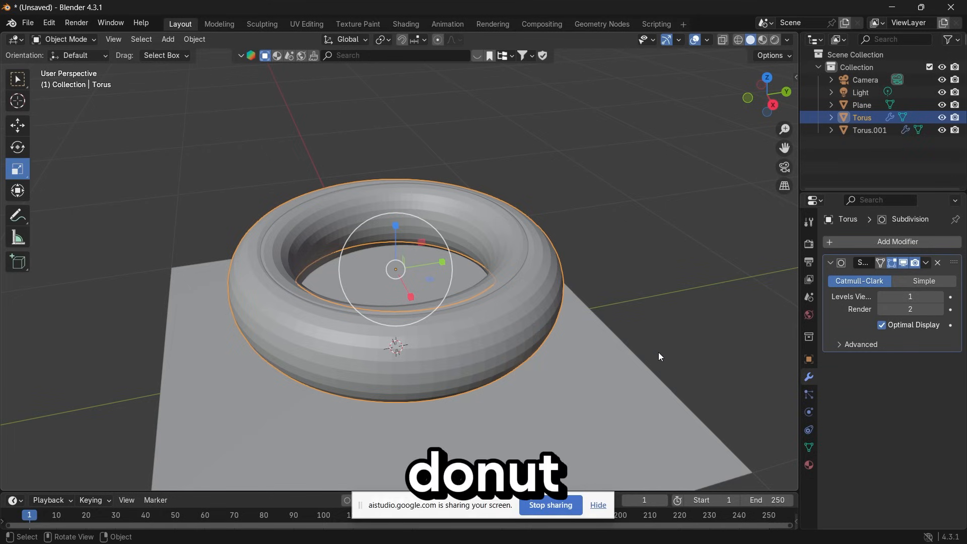
pyautogui.moveTo(660, 357); pyautogui.dragTo(752, 133)
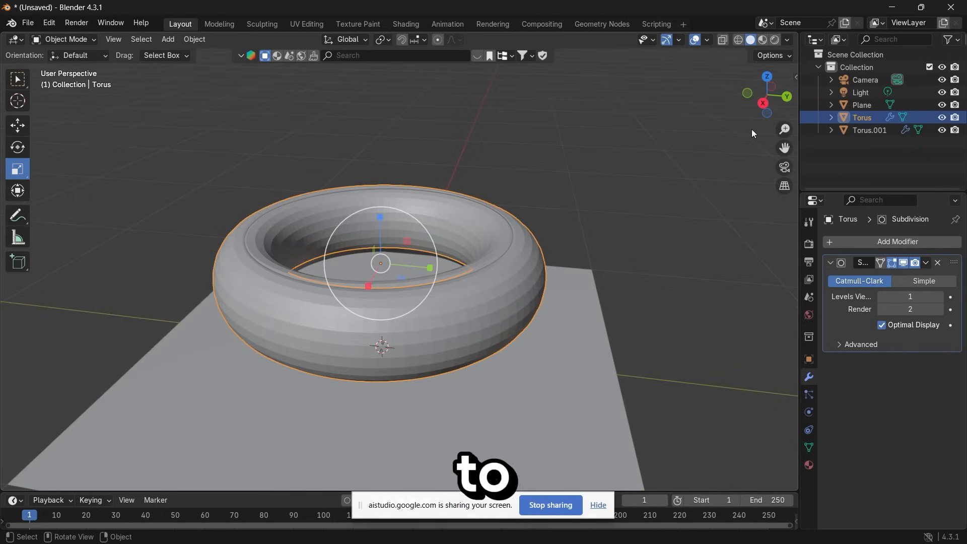